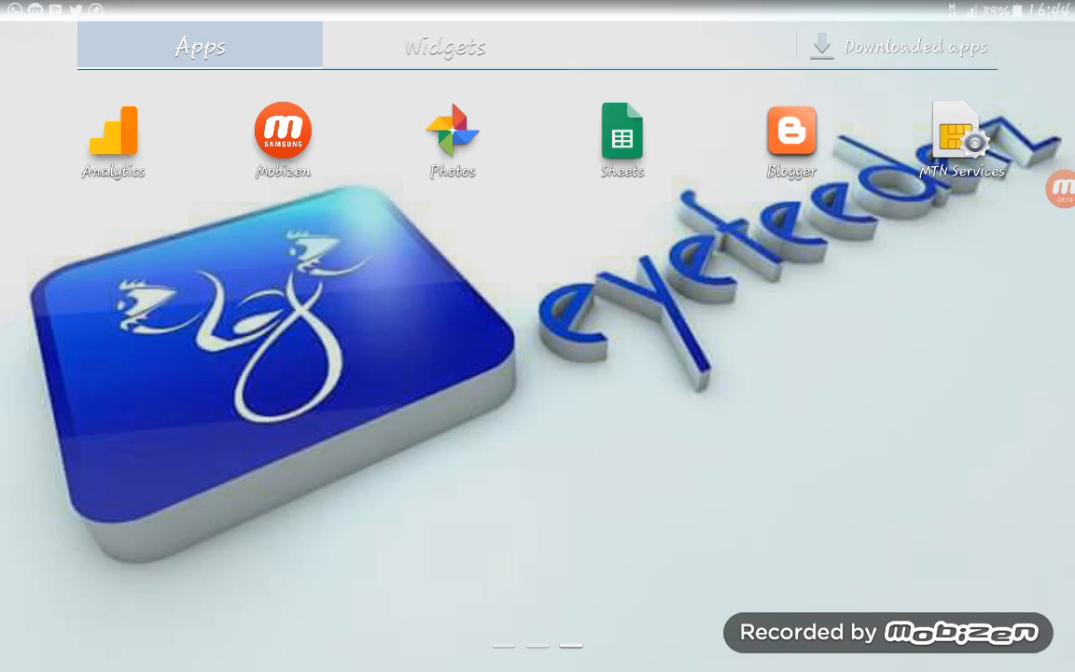
# - Swipe to the app drawer's second page and launch Chrome
pyautogui.hscroll(-3)
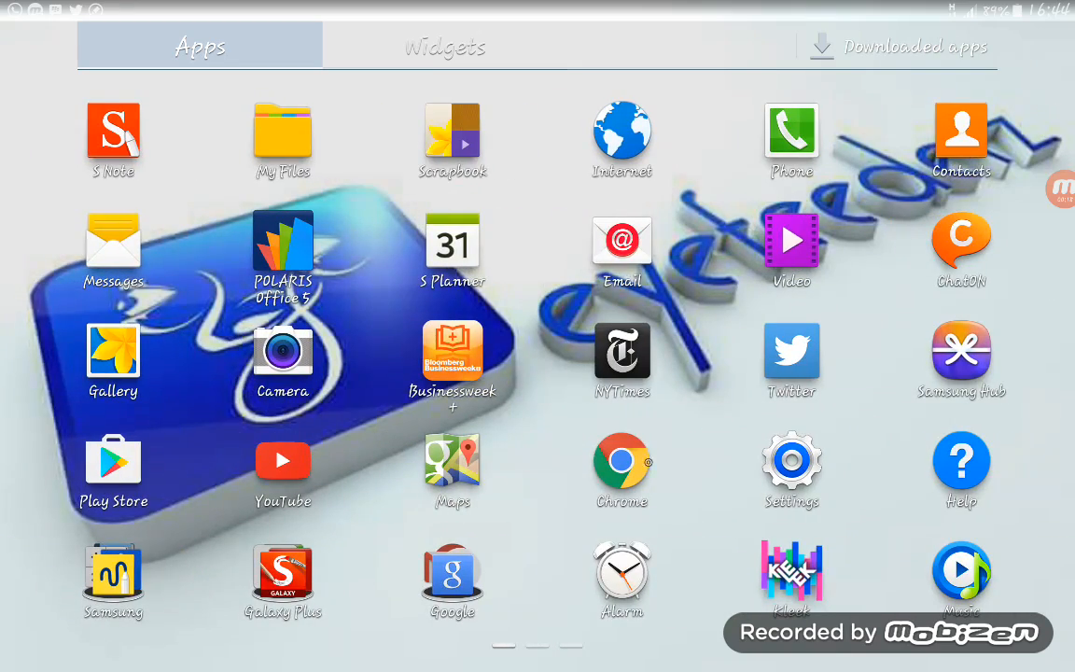
pyautogui.click(622, 462)
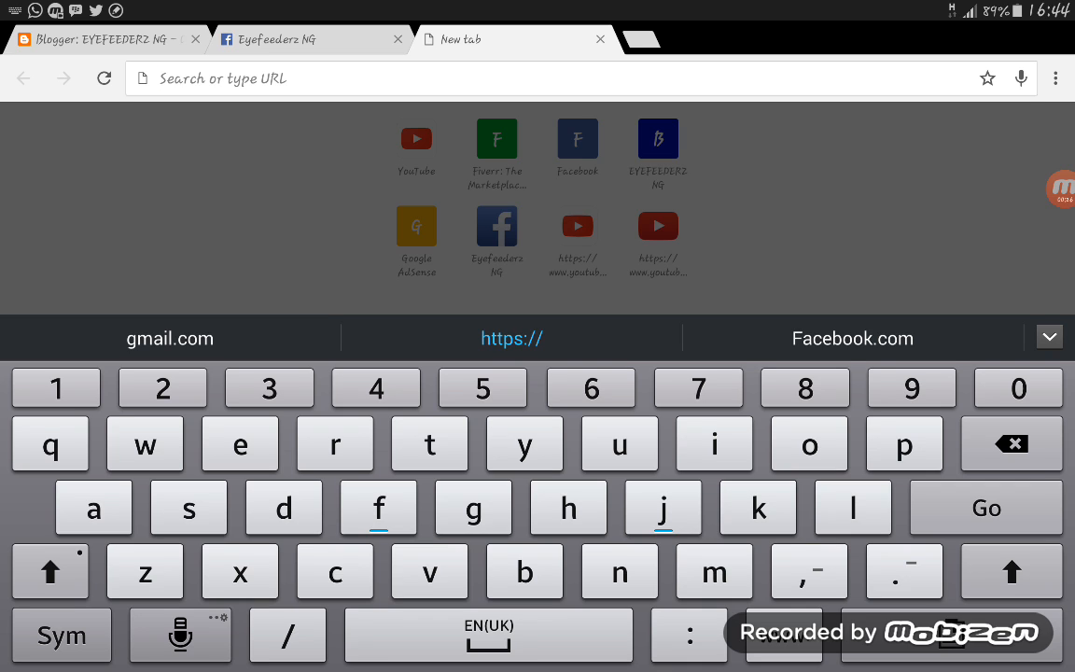
# - Enter the 'how to sing pdf' search in Chrome's address bar
pyautogui.write('how to sing pdf')
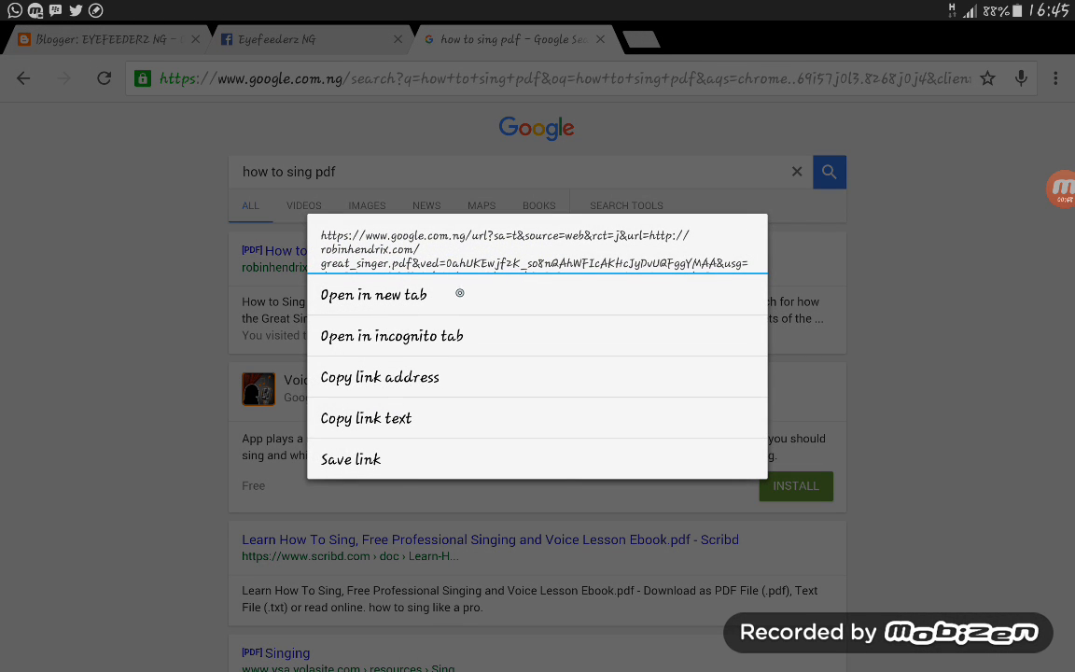
# - Open the Great Singers PDF result in a new tab and switch to it
pyautogui.click(373, 294)
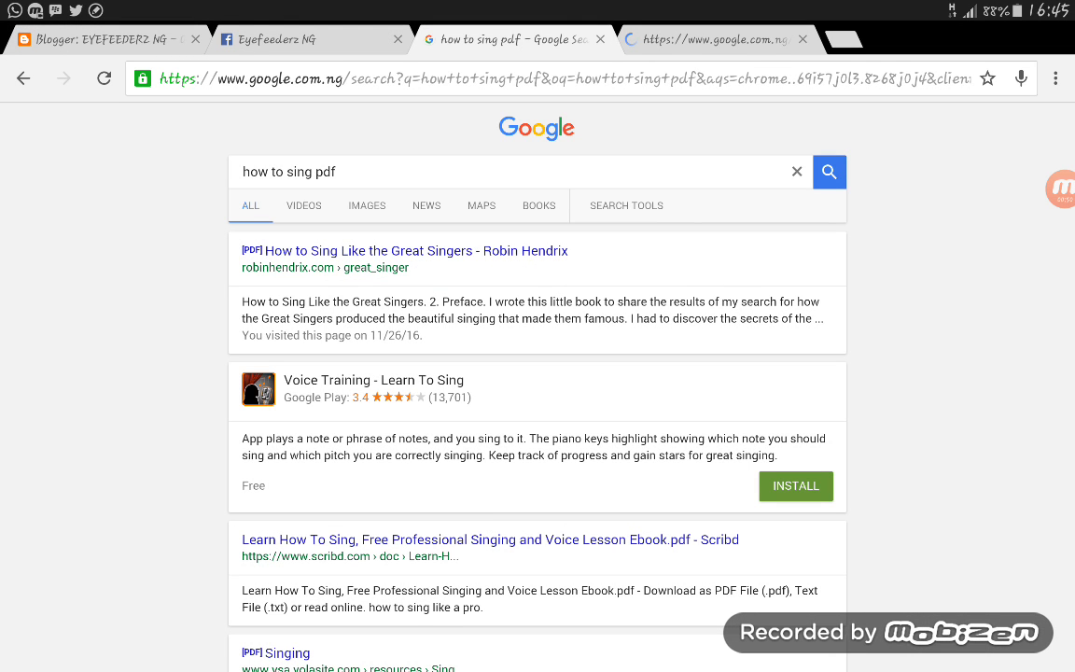
pyautogui.click(403, 251)
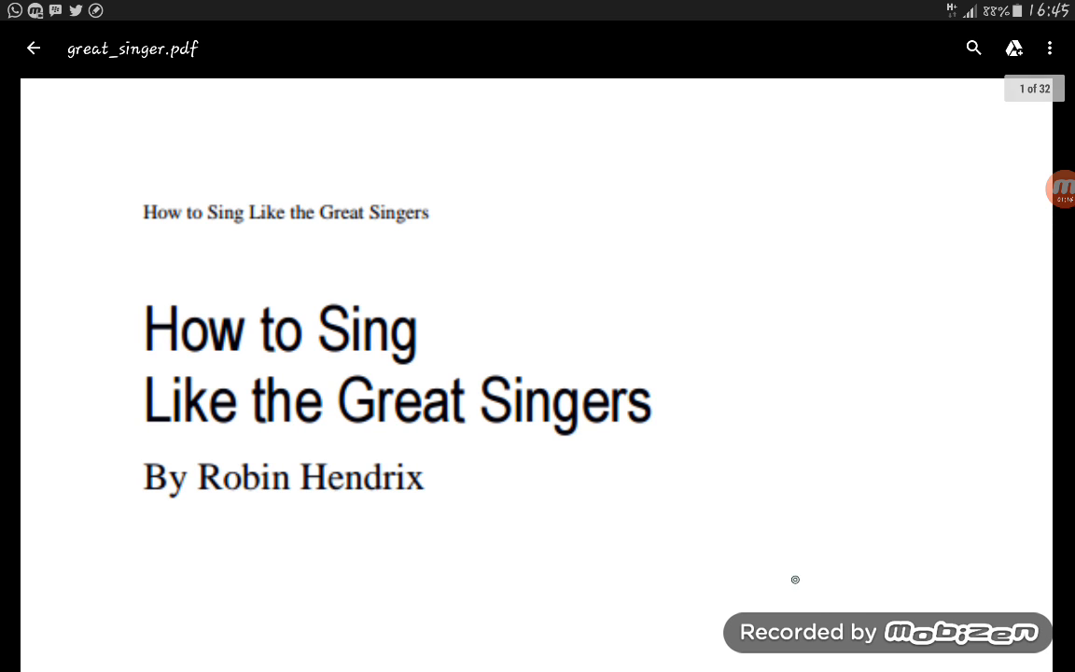
# - Scroll through great_singer.pdf, then open the overflow menu with Send file, Download and Print
pyautogui.scroll(-3)
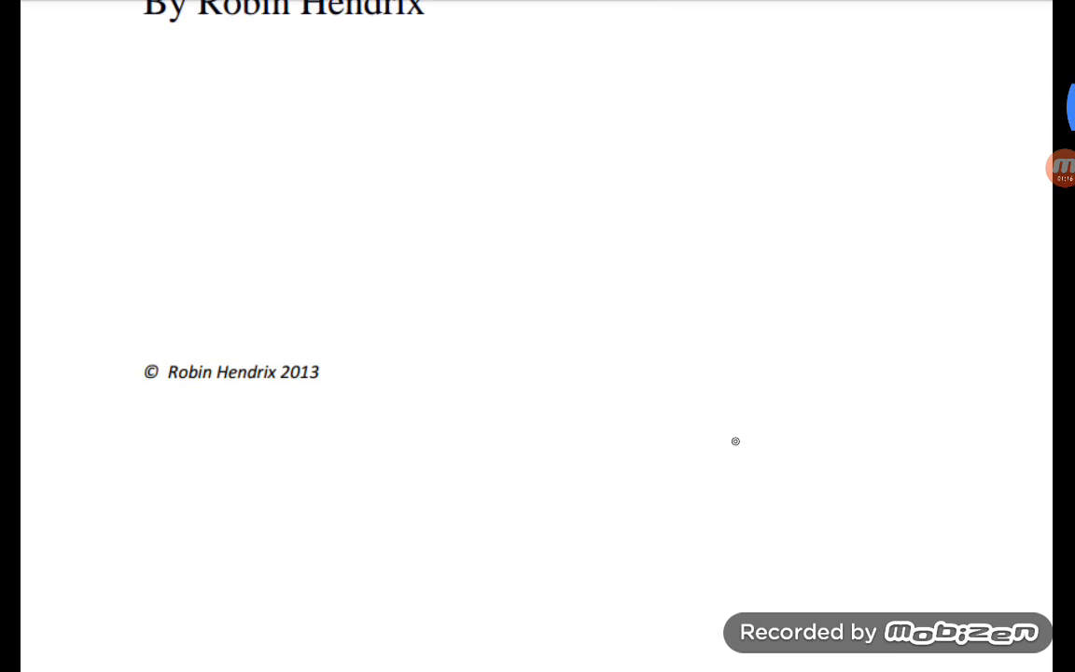
pyautogui.scroll(-3)
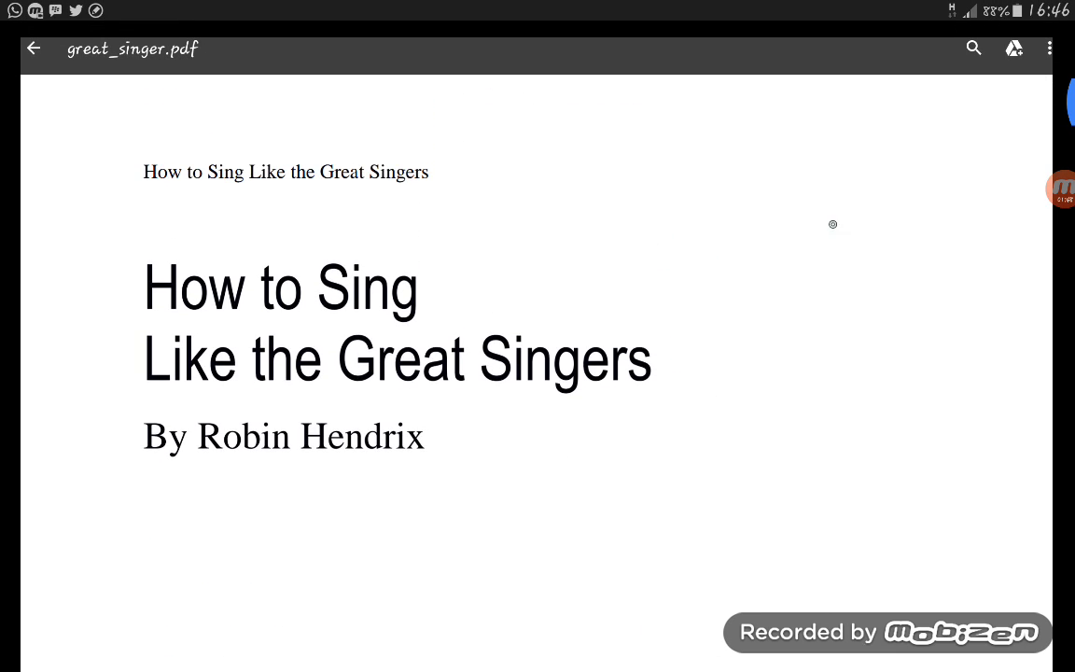
pyautogui.scroll(-3)
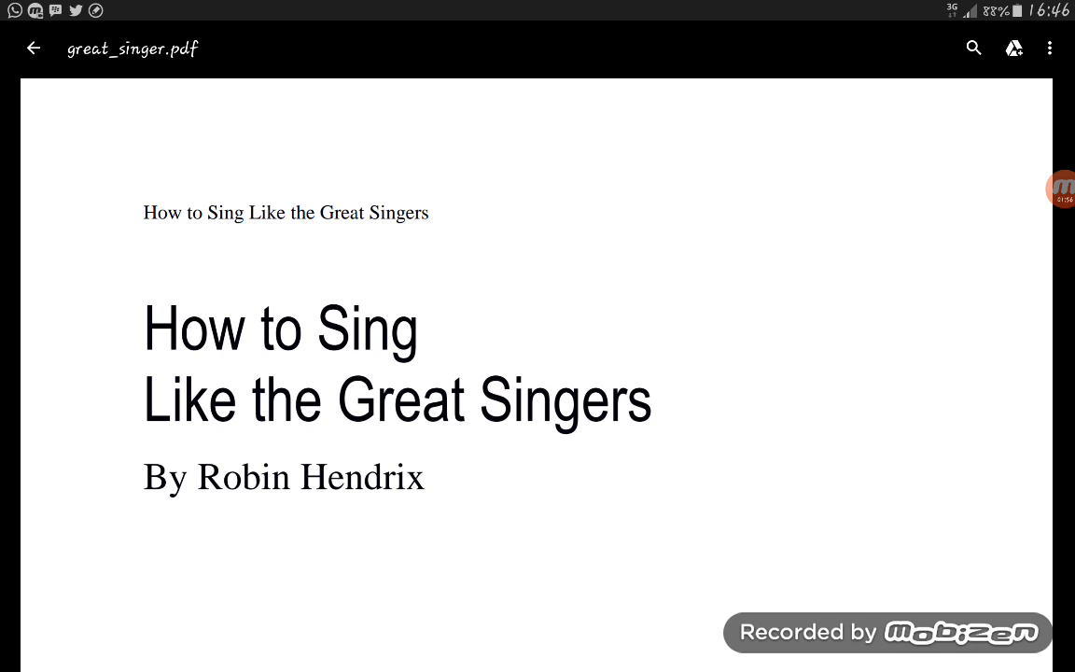
pyautogui.click(1049, 47)
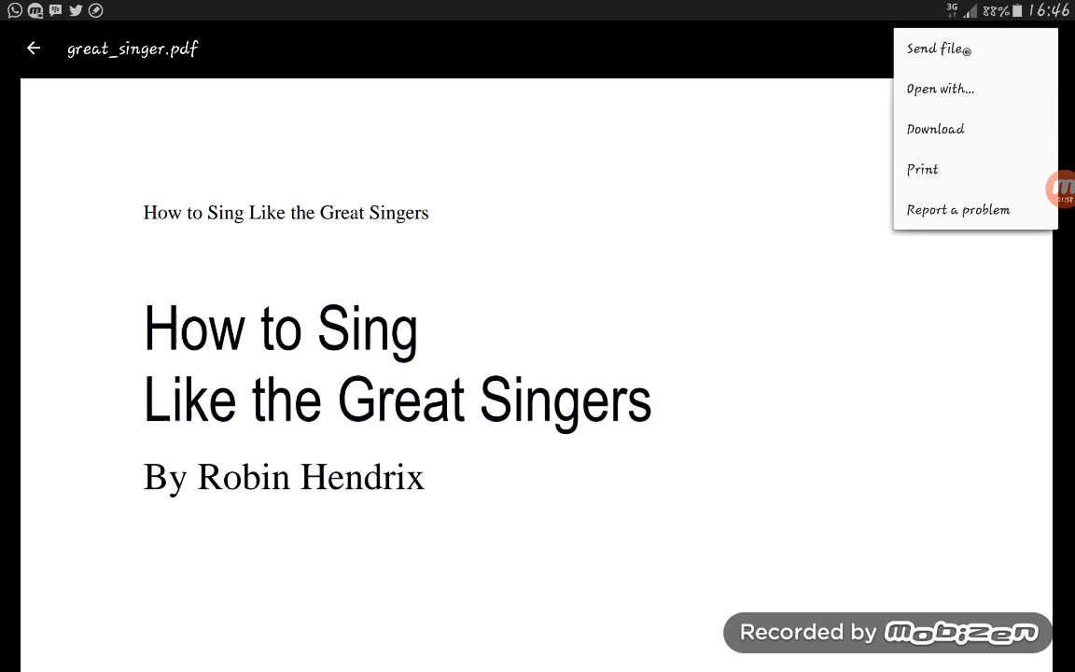